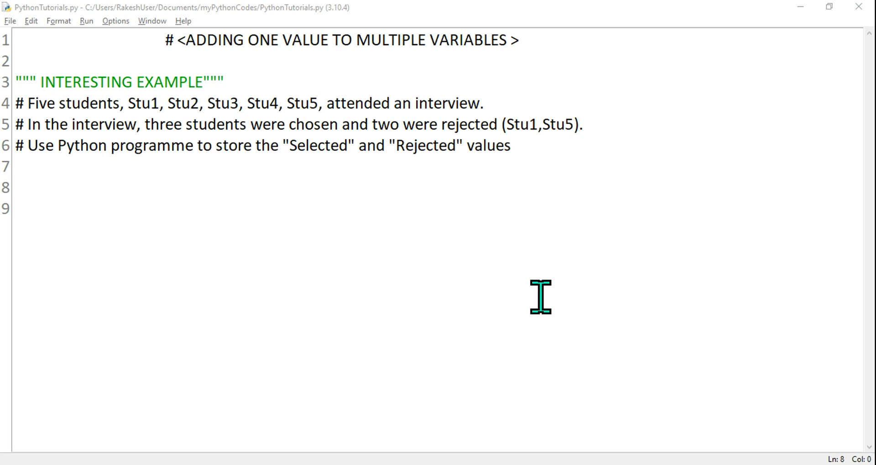
mouse_move(158, 49)
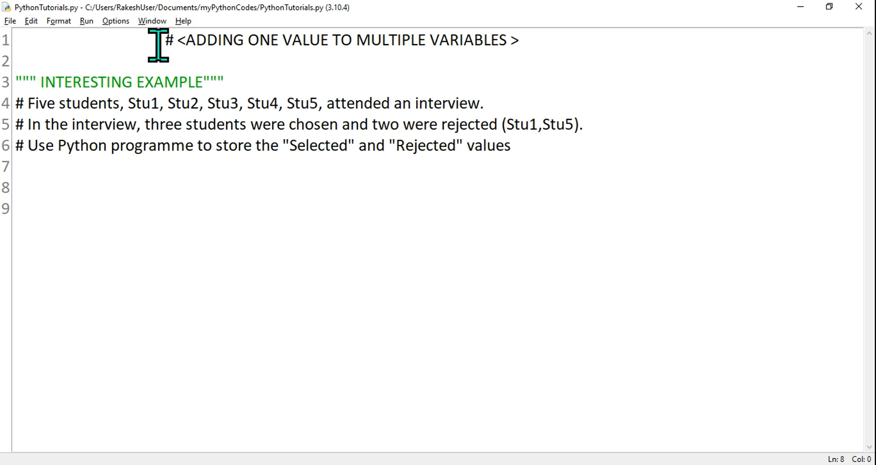
Highlight the heading, the list of five students, and the rejected pair Stu1 and Stu5
left_click_drag(160, 39, 329, 40)
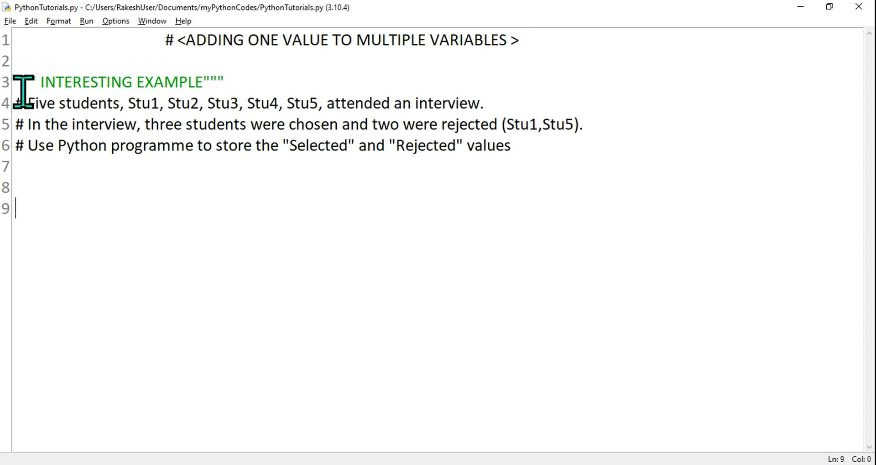
mouse_move(90, 238)
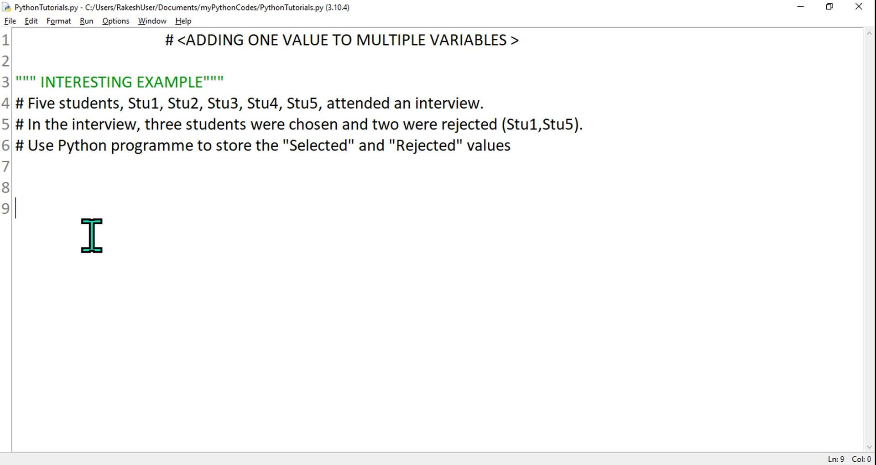
mouse_move(47, 119)
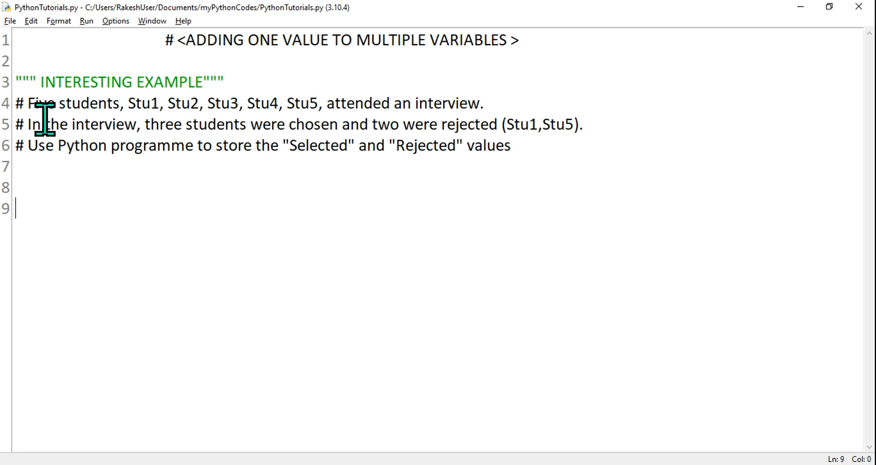
mouse_move(137, 115)
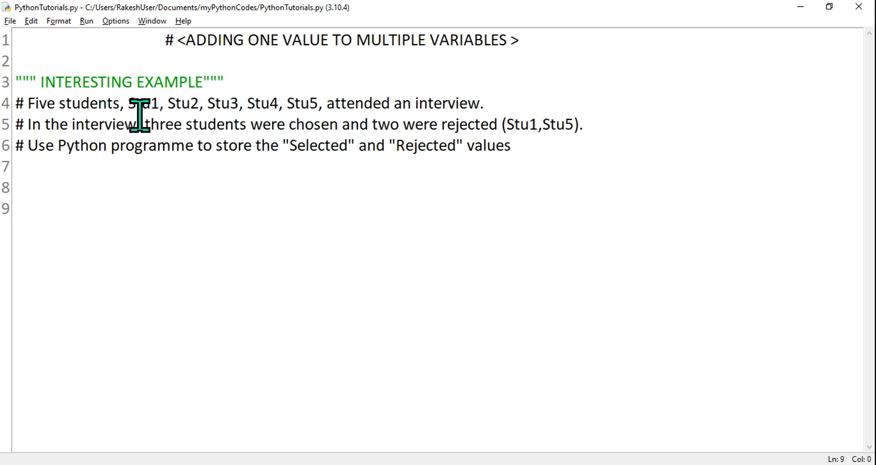
left_click_drag(31, 103, 210, 103)
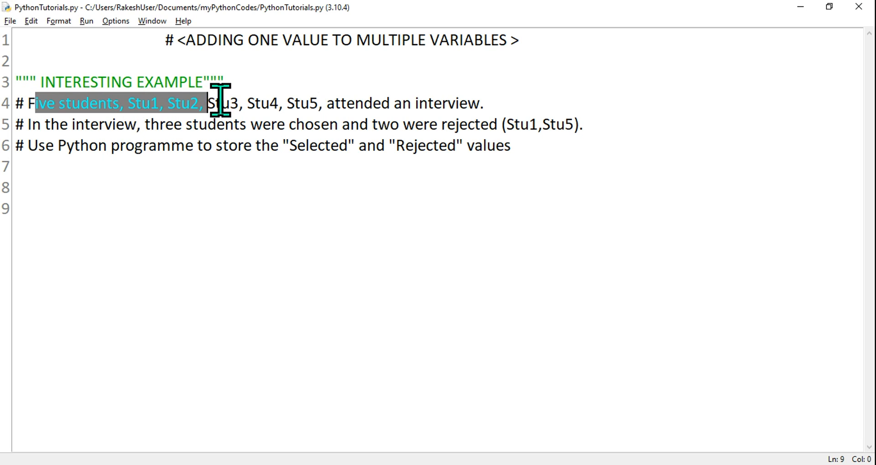
left_click_drag(207, 103, 324, 103)
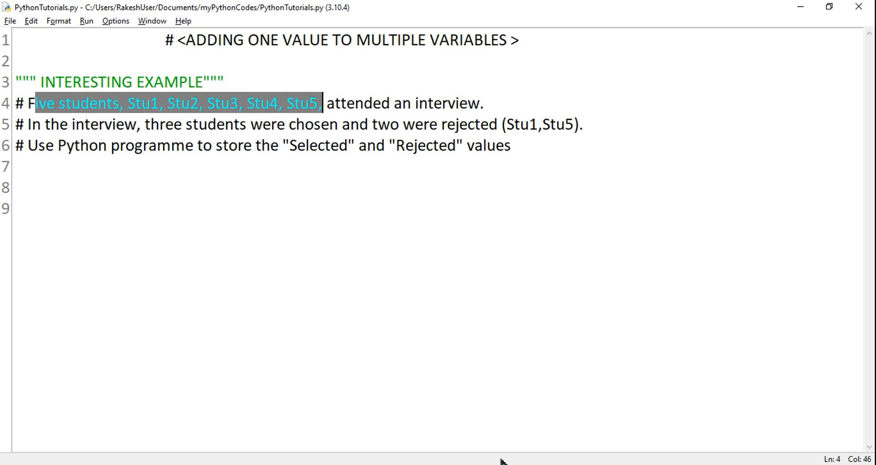
left_click_drag(327, 103, 453, 103)
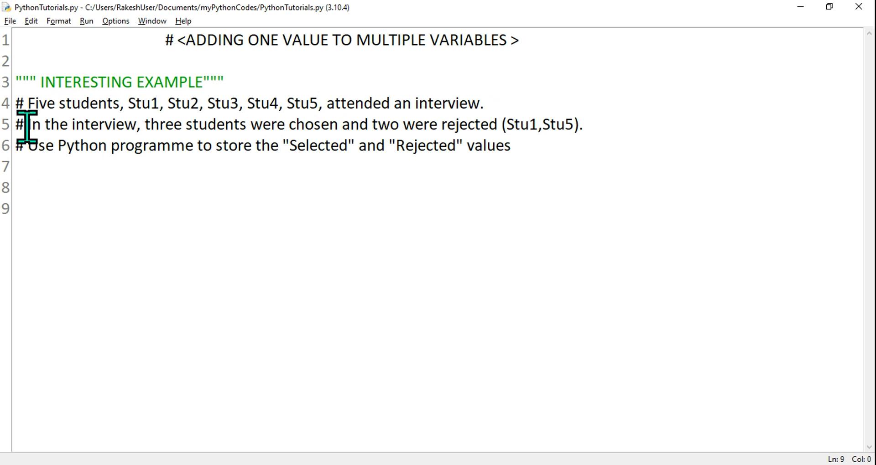
left_click_drag(150, 123, 332, 123)
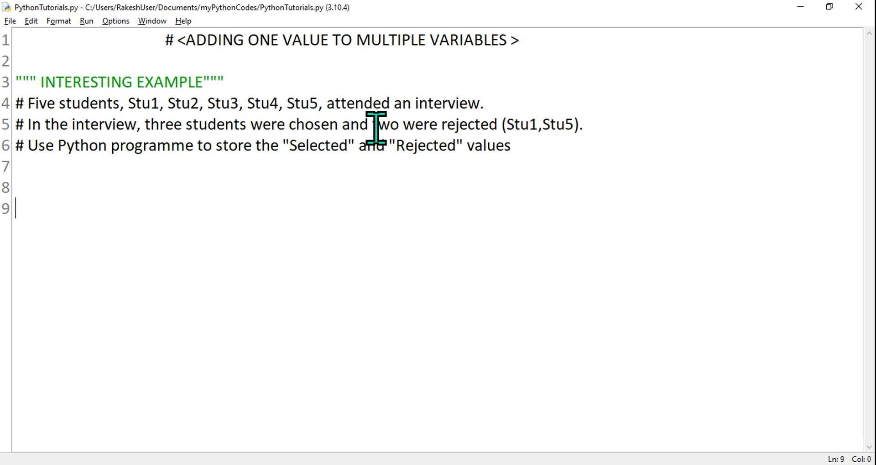
left_click_drag(372, 124, 582, 124)
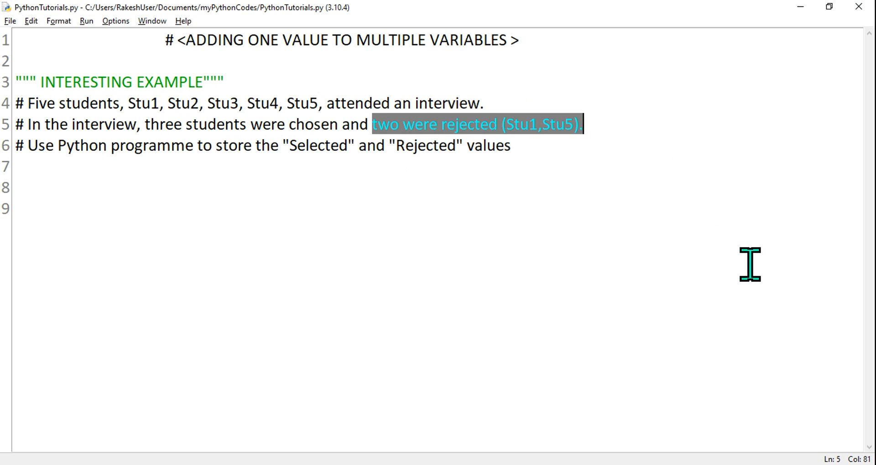
mouse_move(515, 152)
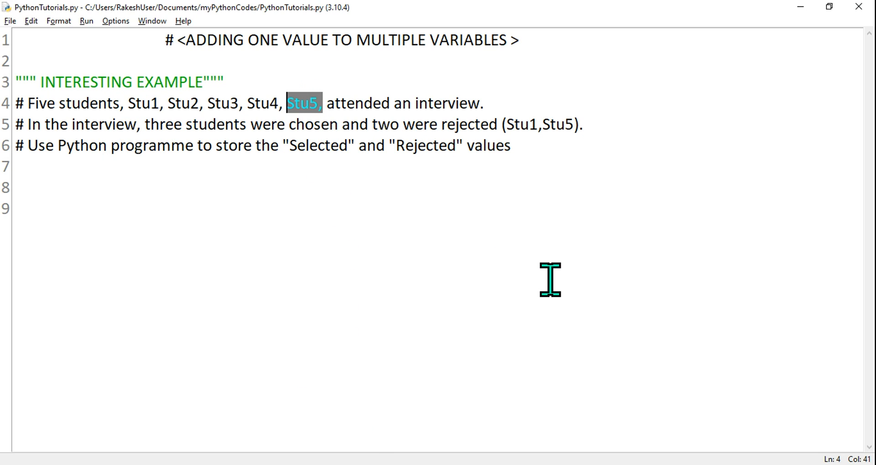
mouse_move(213, 132)
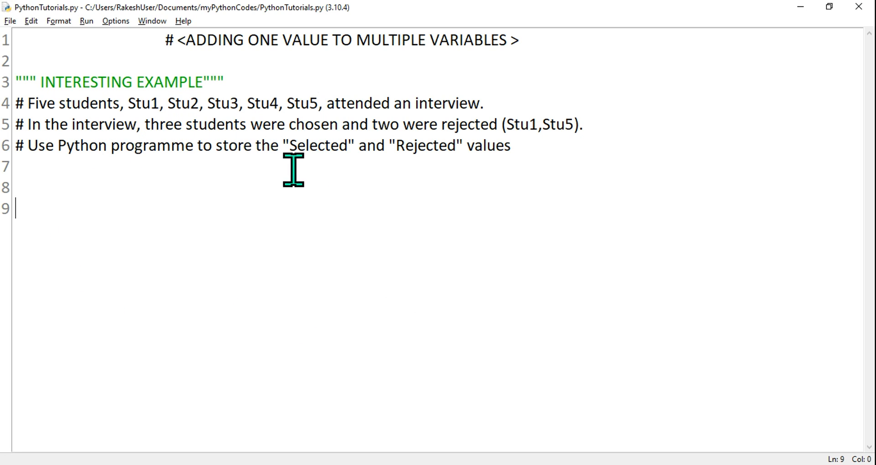
mouse_move(498, 309)
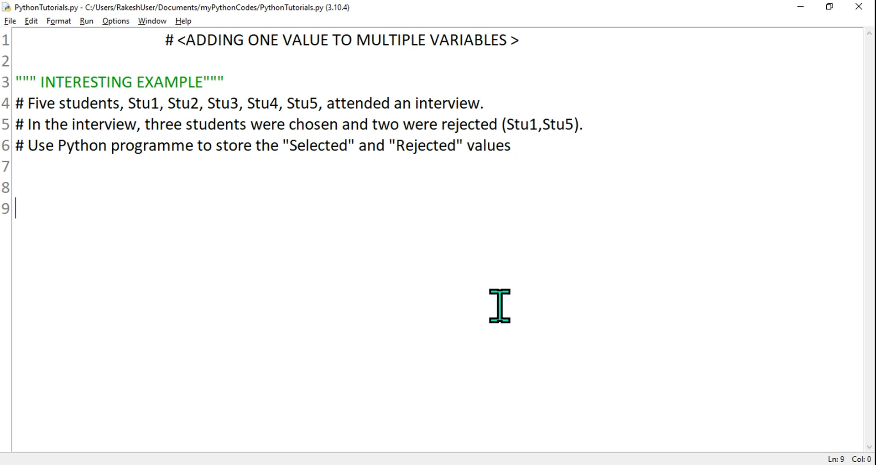
mouse_move(218, 235)
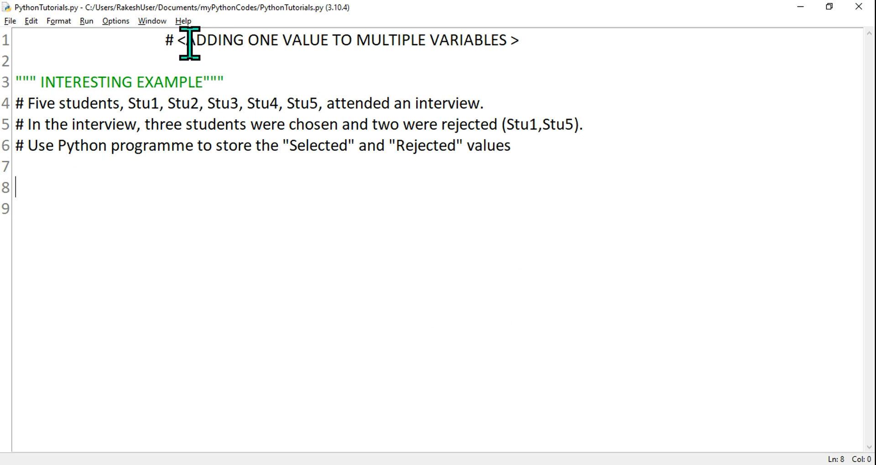
left_click_drag(187, 39, 519, 39)
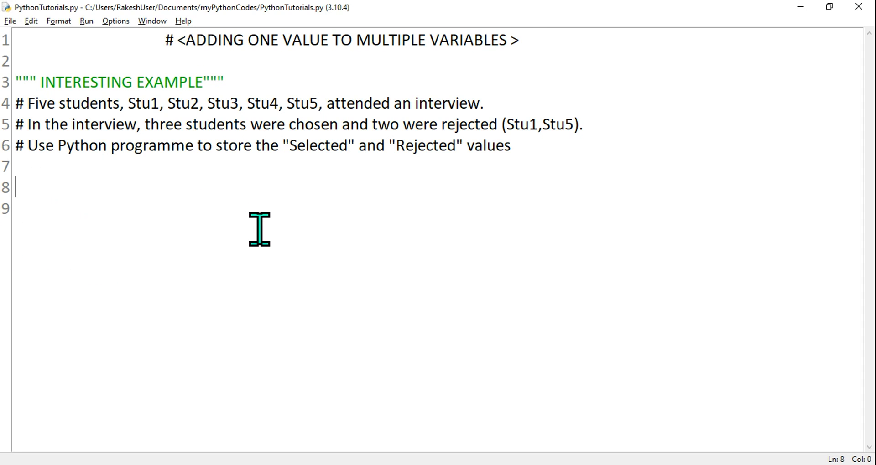
Write Stu1=Stu5="Failed" on line 8 and begin the next line with Stu
type("St")
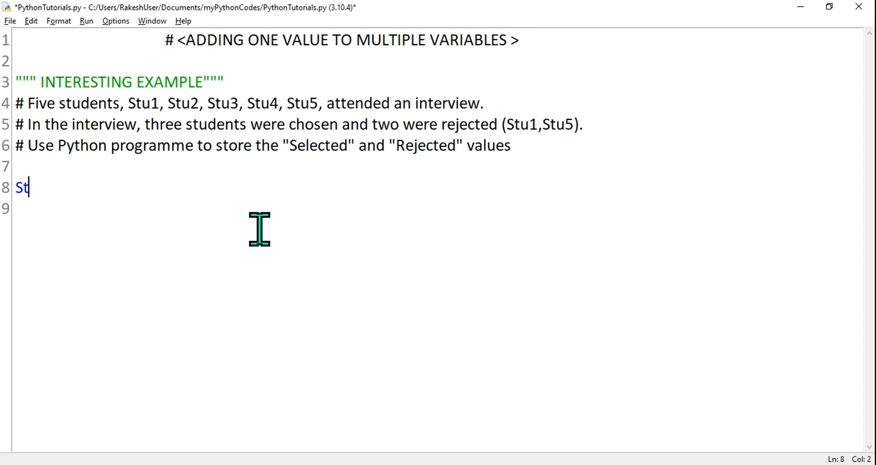
type("u")
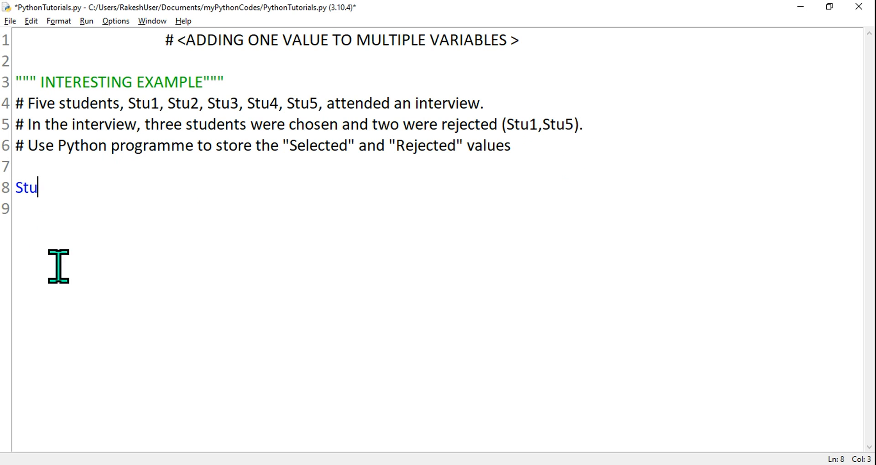
type("1")
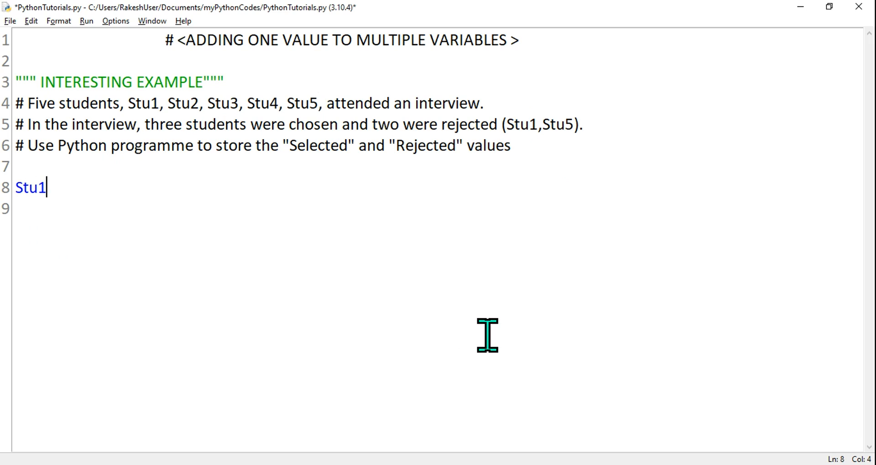
type("=Stu")
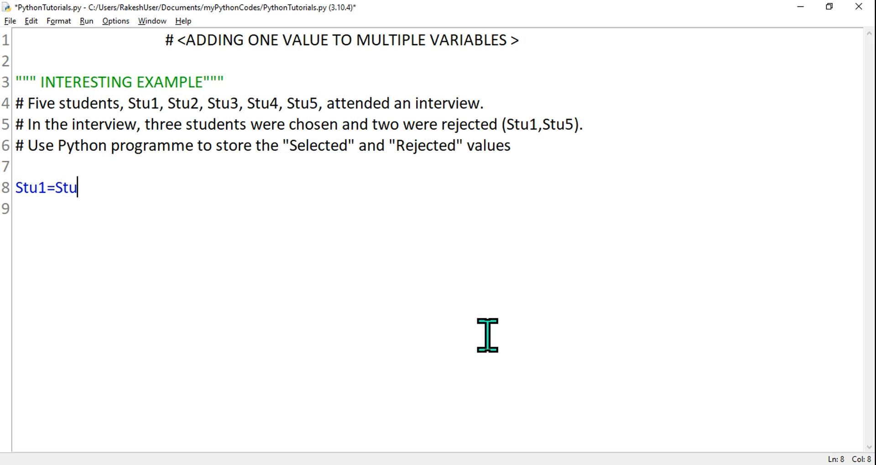
type("5=")
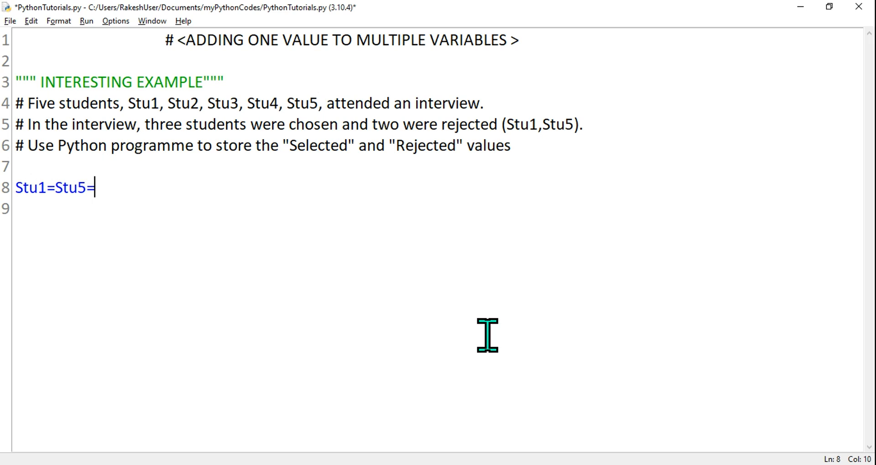
type("\"\"")
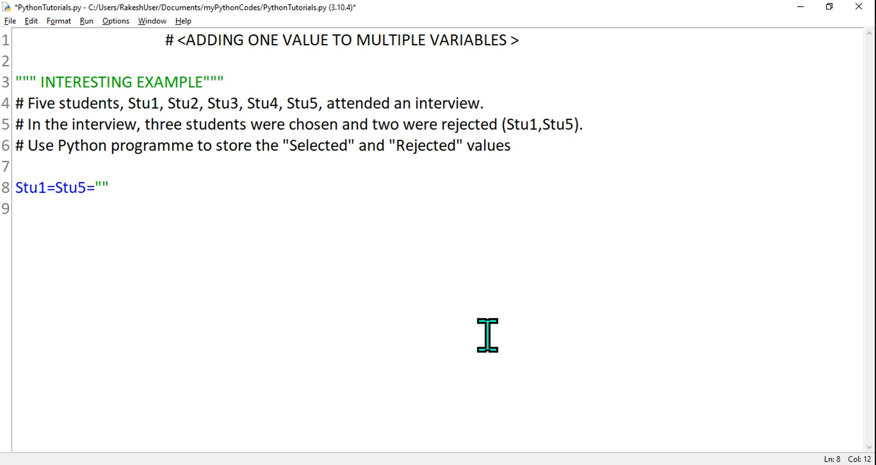
type("Failed")
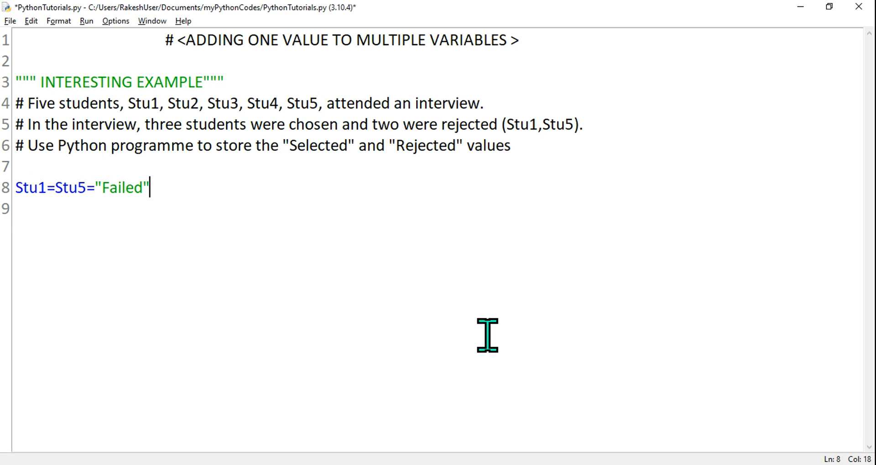
type("Stu")
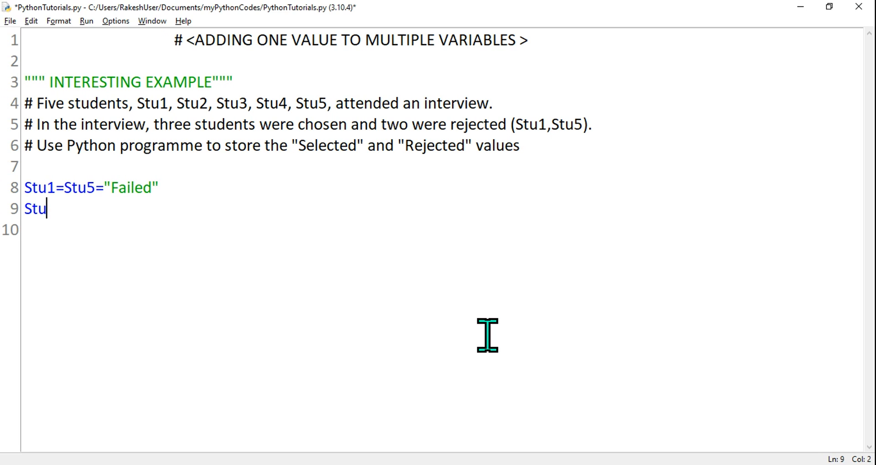
Chain the names Stu2=Stu3=Stu4= at the start of line 9
type("2")
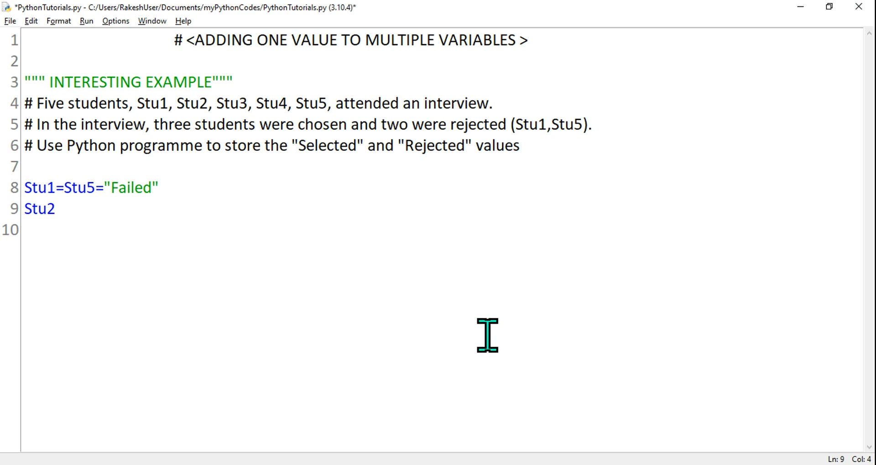
type("=")
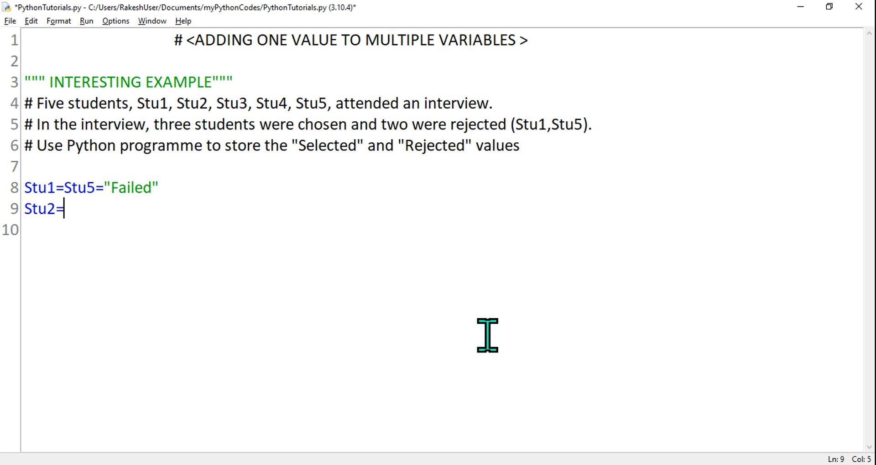
left_click_drag(176, 103, 290, 103)
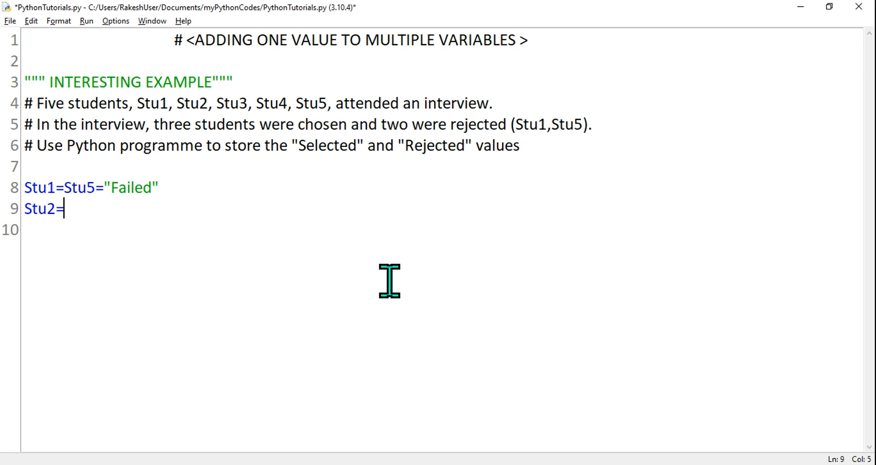
type("Stu")
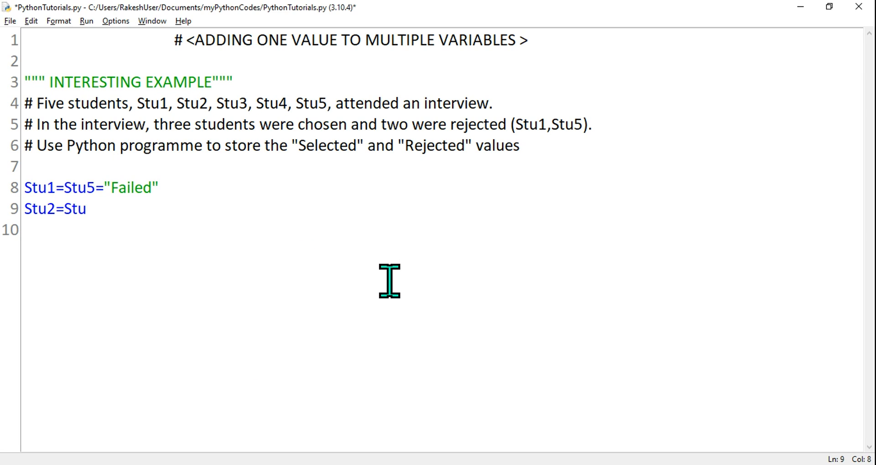
type("3=St")
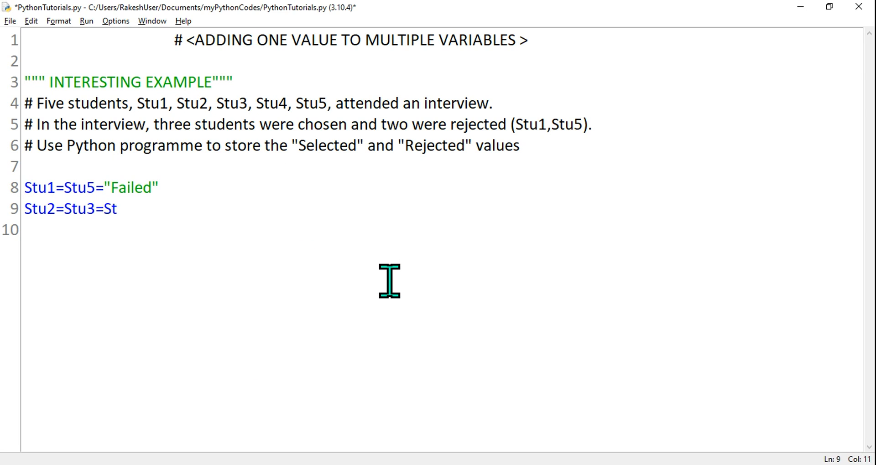
type("u4")
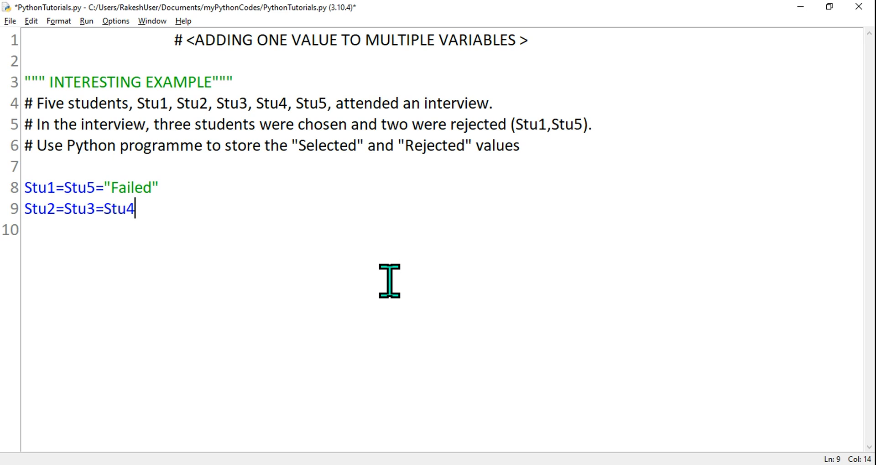
type("=\"")
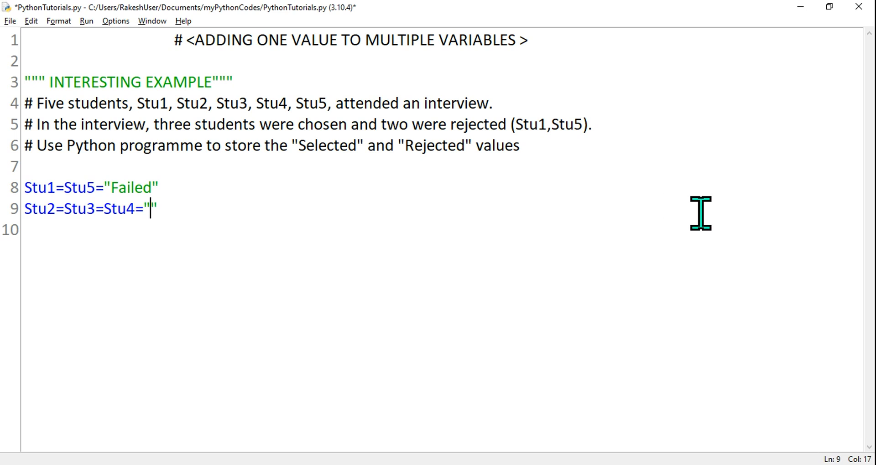
Finish line 9 with the string "Congratulations Selected" and leave an empty line below
type("Congratu")
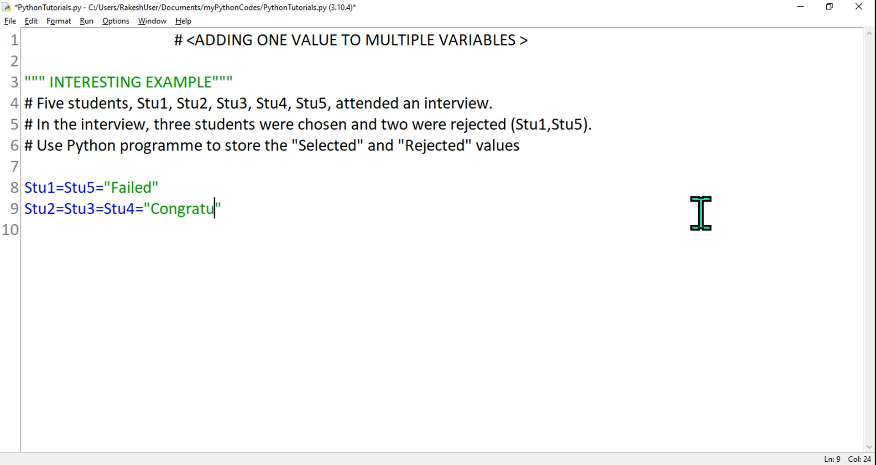
type("lations S")
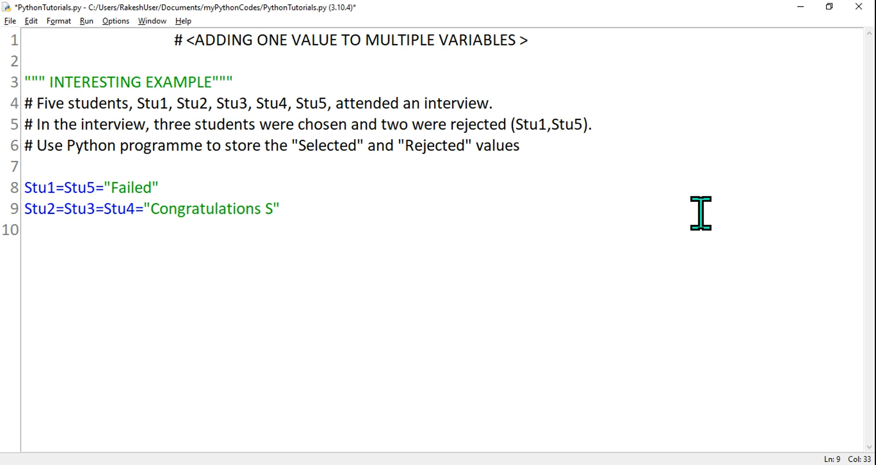
type("elec")
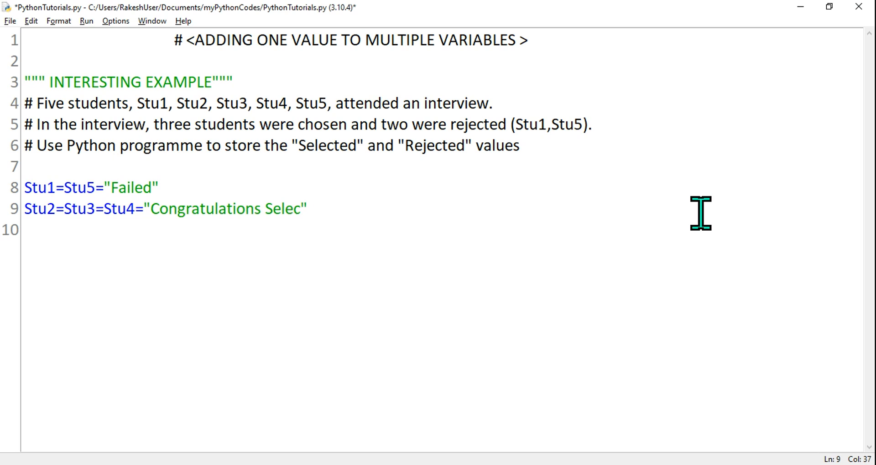
type("ted")
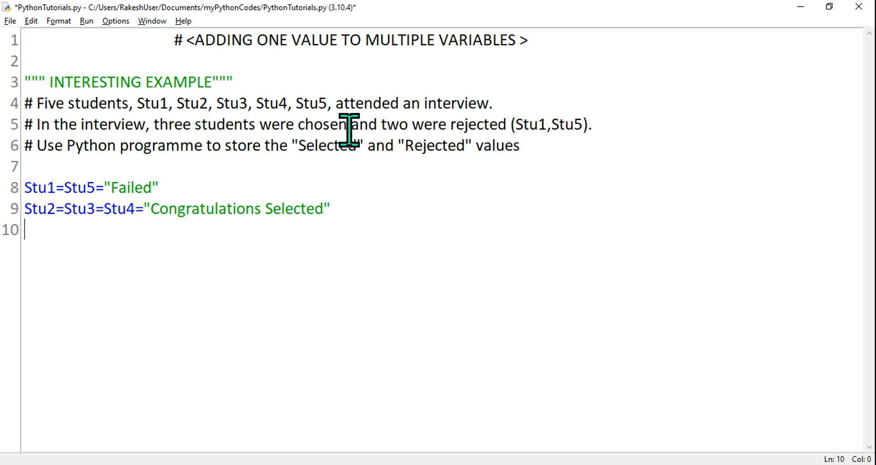
mouse_move(241, 283)
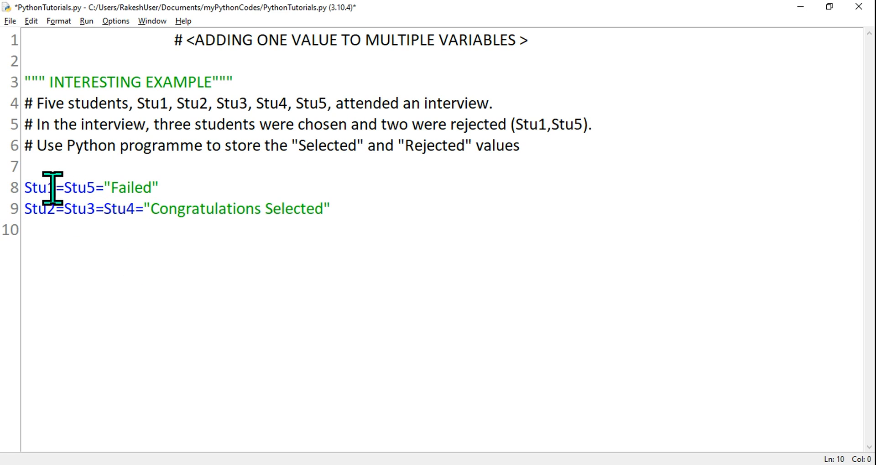
double_click(41, 187)
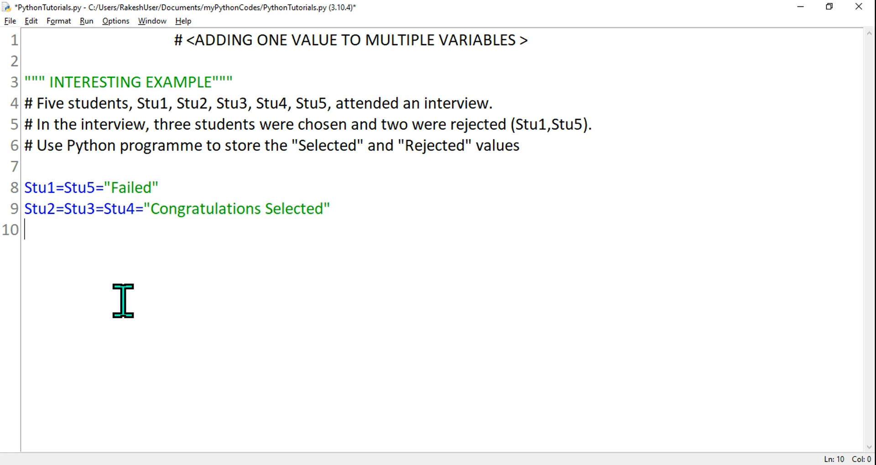
mouse_move(474, 367)
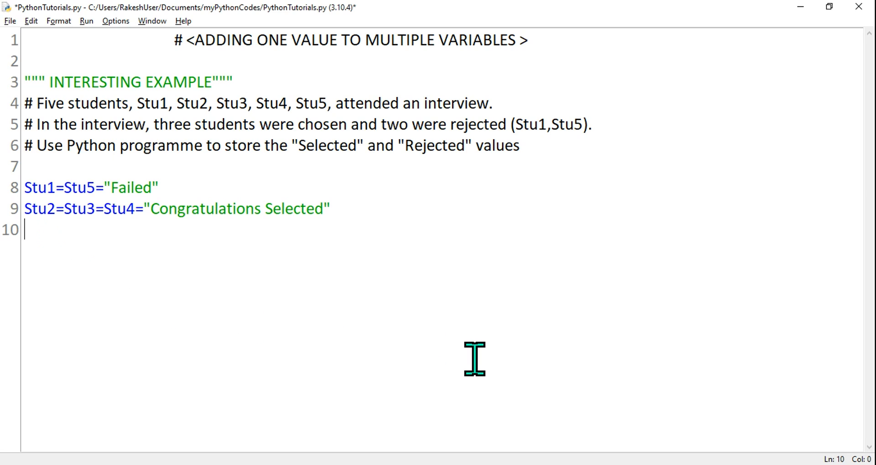
Write print(Stu1,Stu2) on line 10 to output both variables
type("print")
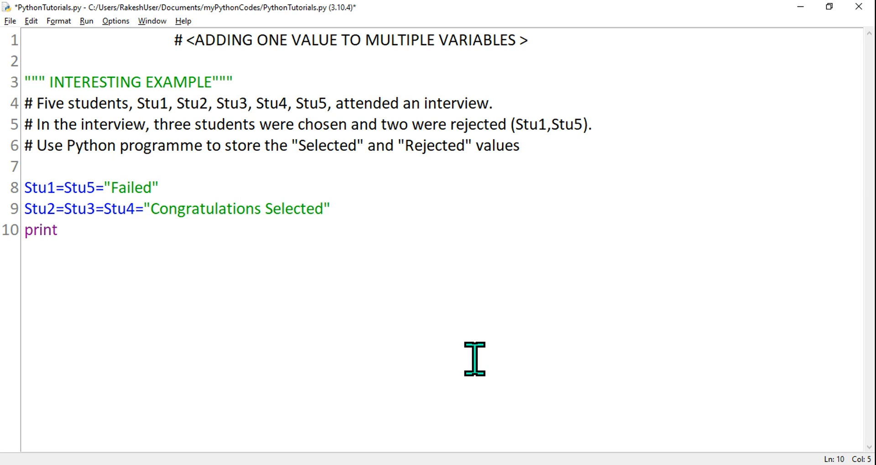
type("(st)")
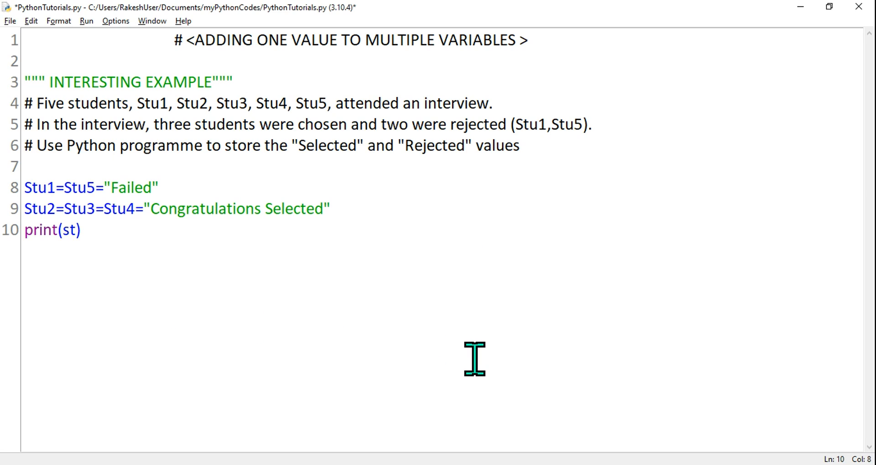
type("S")
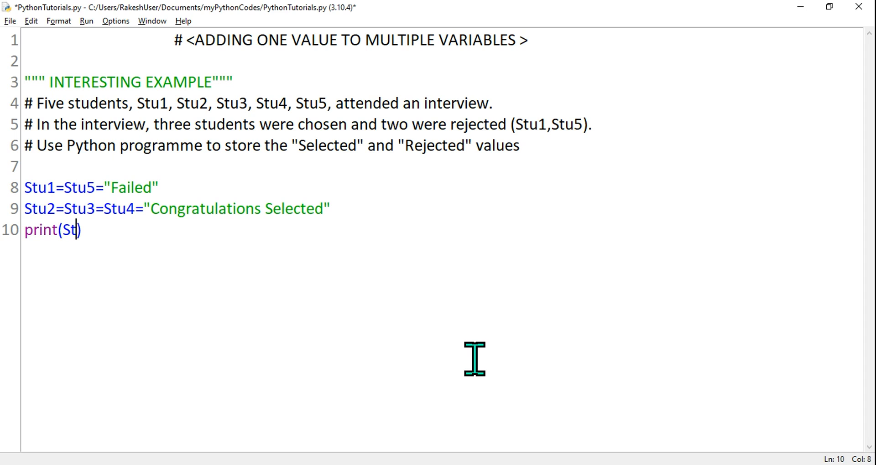
type("u")
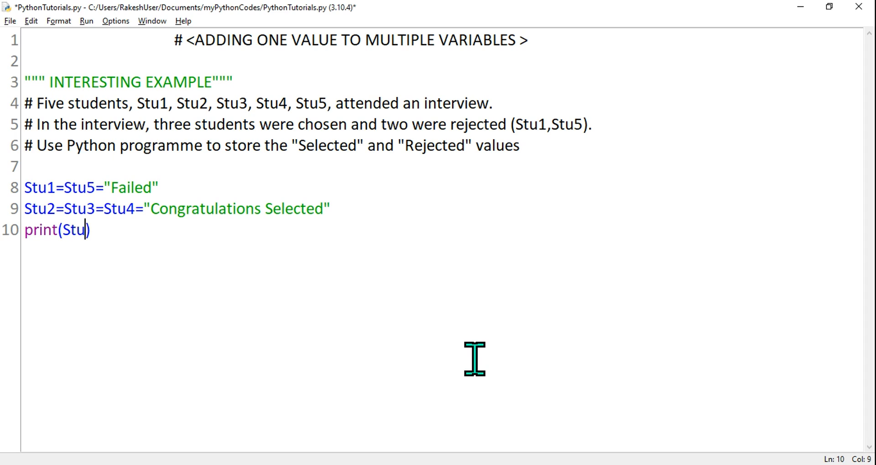
type("1")
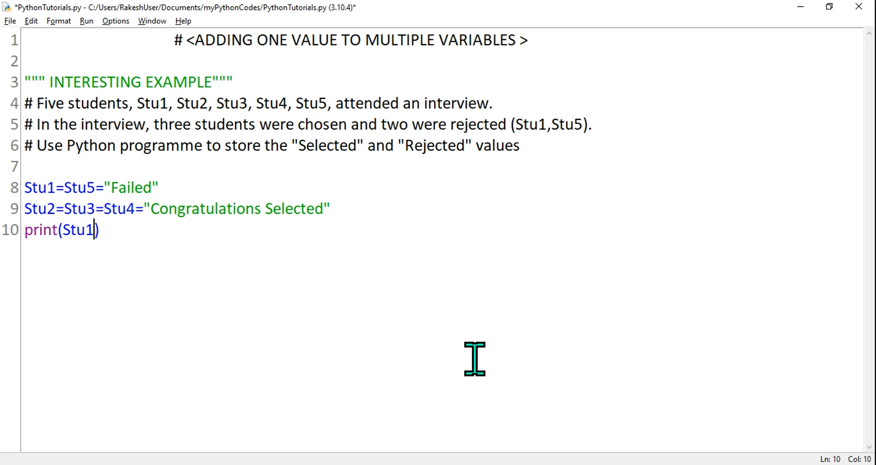
type(",")
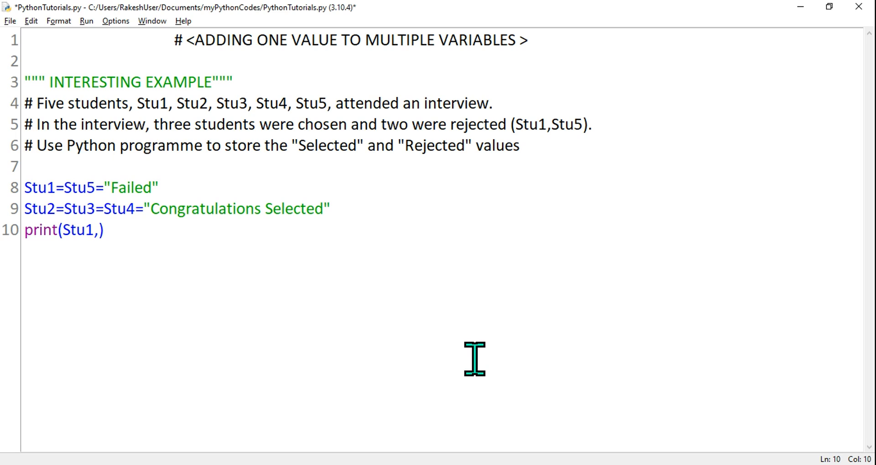
type("Stu")
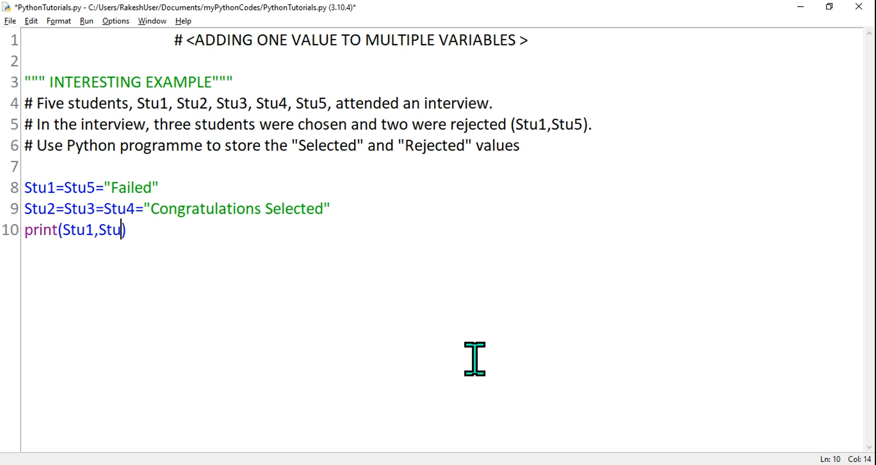
type("2)")
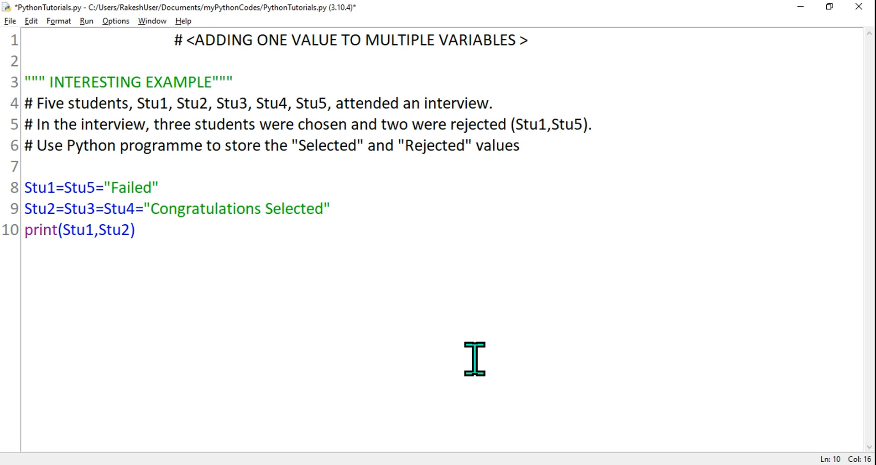
mouse_move(367, 331)
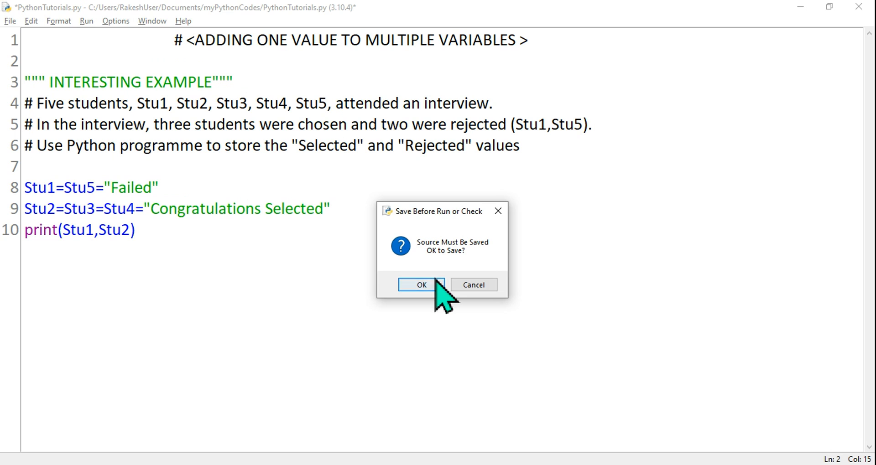
Confirm Save Before Run so the shell prints Failed Congratulations Selected
left_click(422, 285)
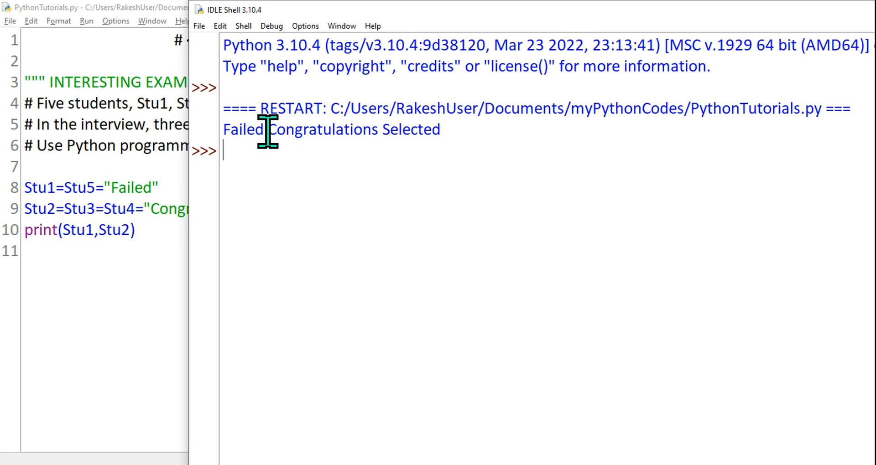
mouse_move(365, 137)
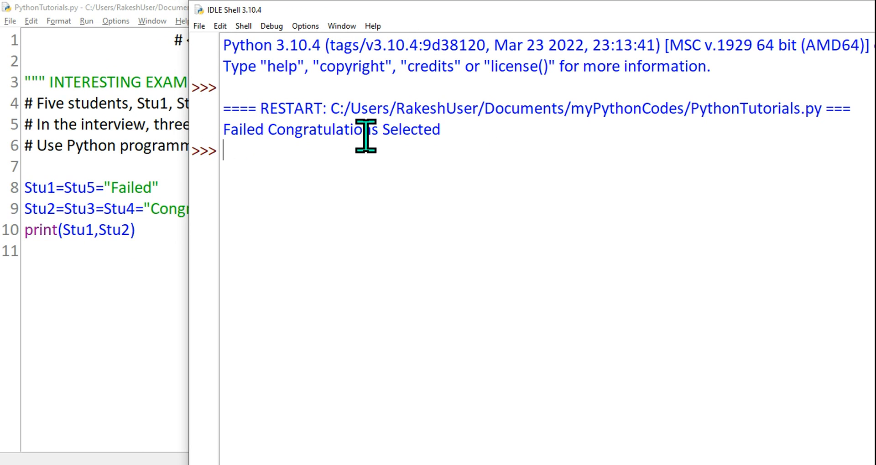
mouse_move(458, 130)
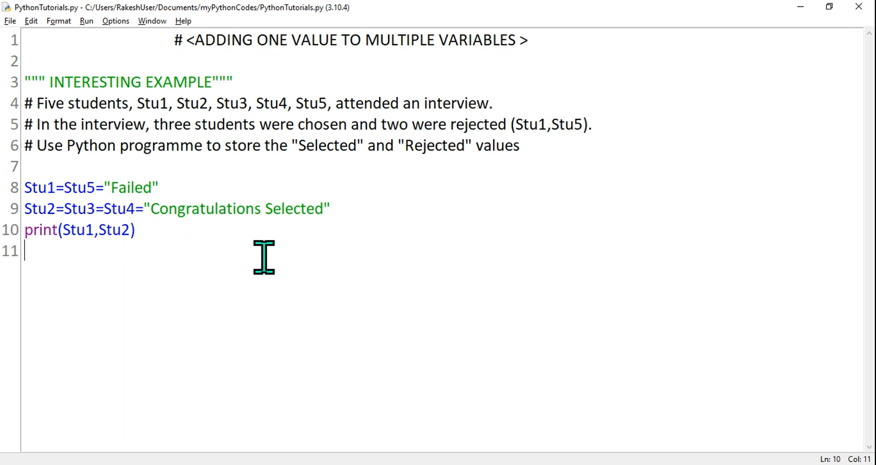
Insert the string "-----" right after Stu1, in the print call, removing a stray quote first
type("\"")
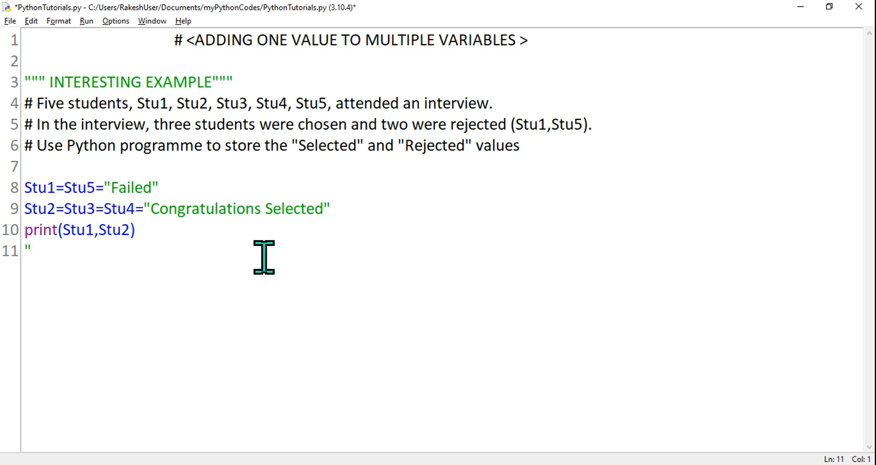
key("Backspace")
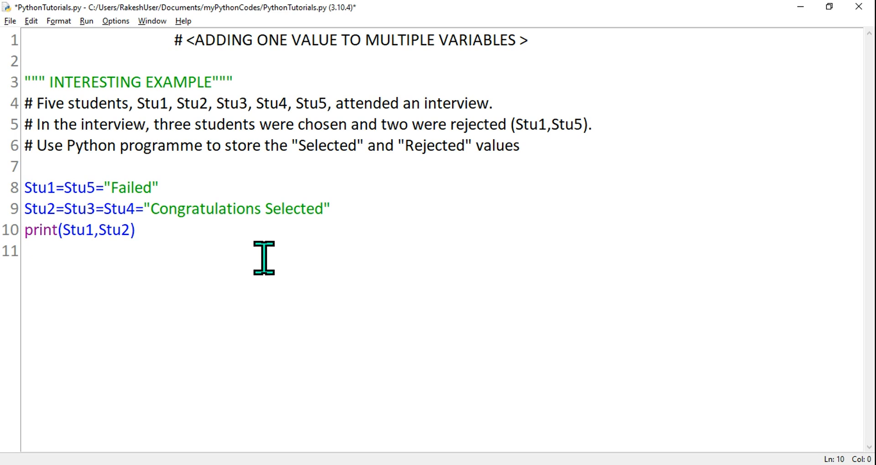
left_click(99, 230)
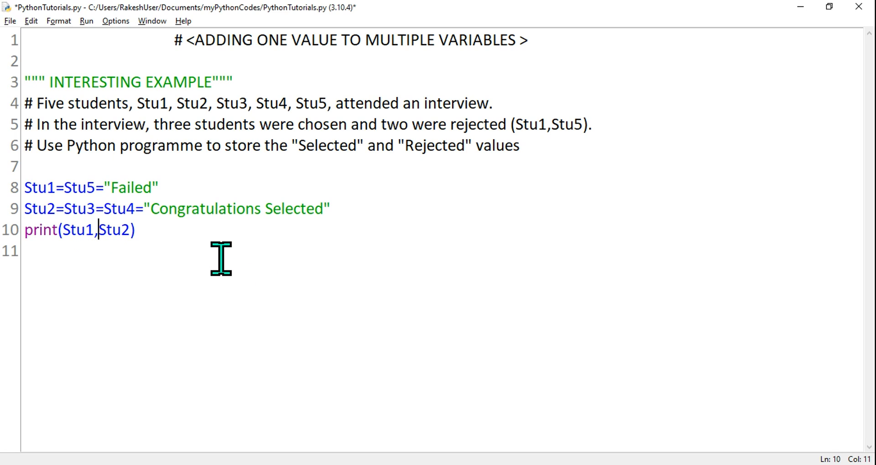
type("\"")
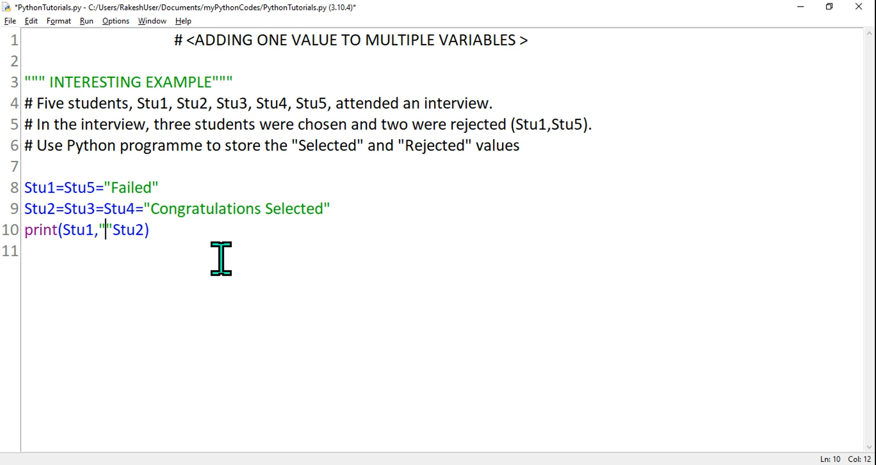
type("---")
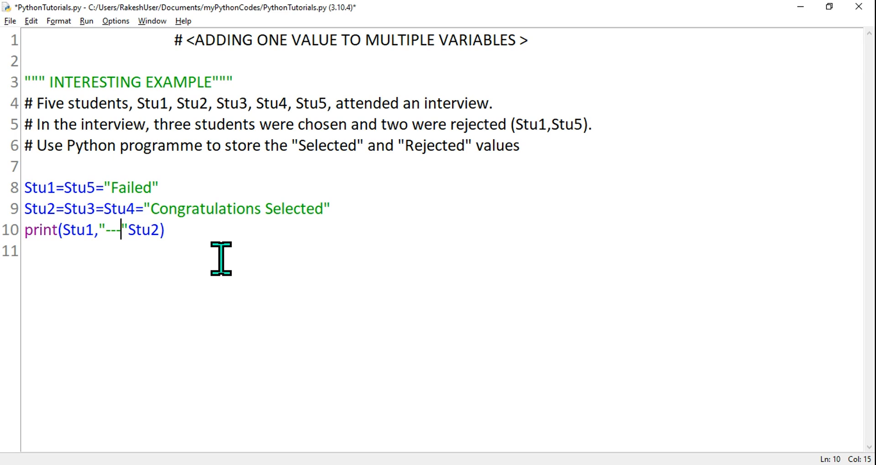
type("--")
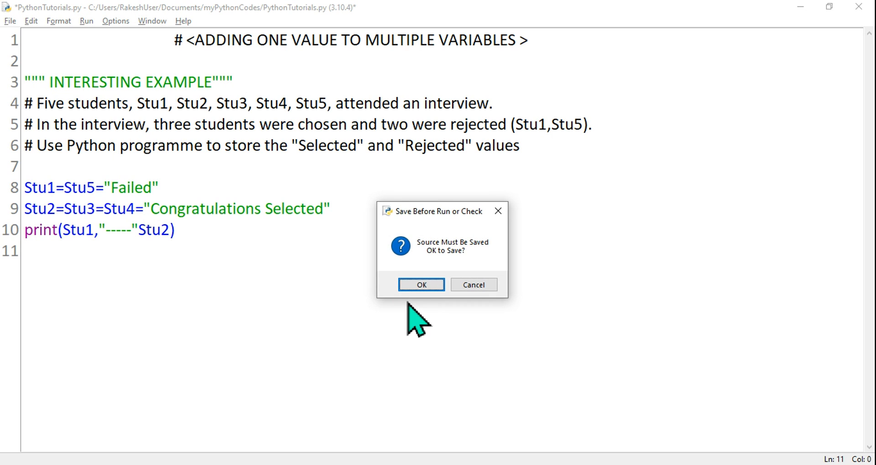
Dismiss the SyntaxError, add the missing comma after "-----", and save-run to print Failed ----- Congratulations Selected
left_click(422, 285)
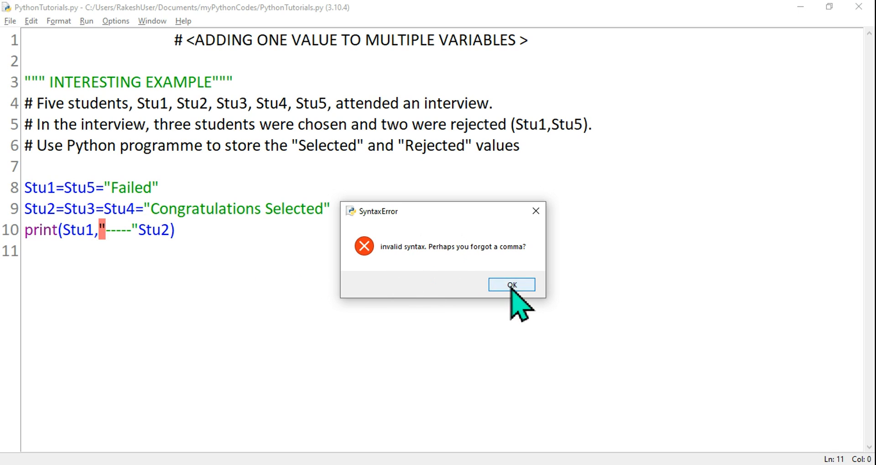
left_click(511, 285)
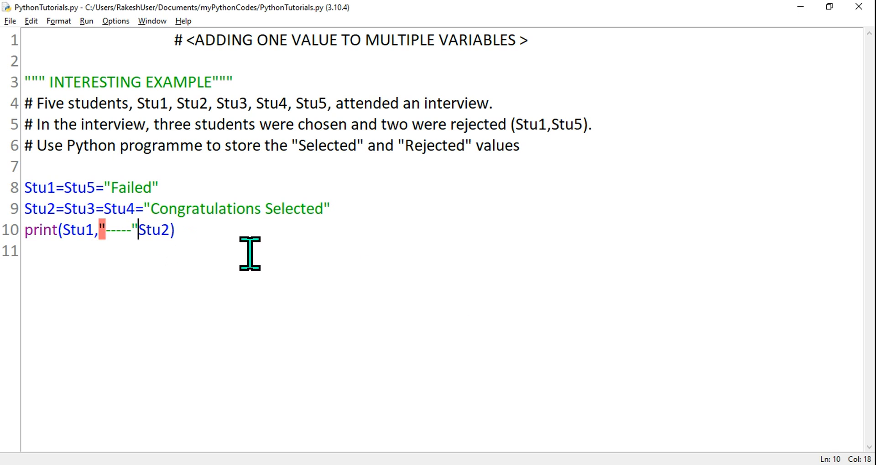
type(",")
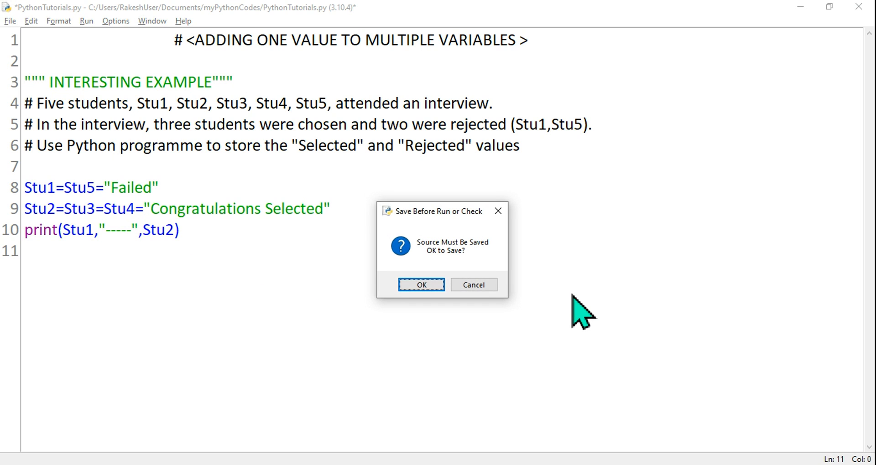
left_click(421, 285)
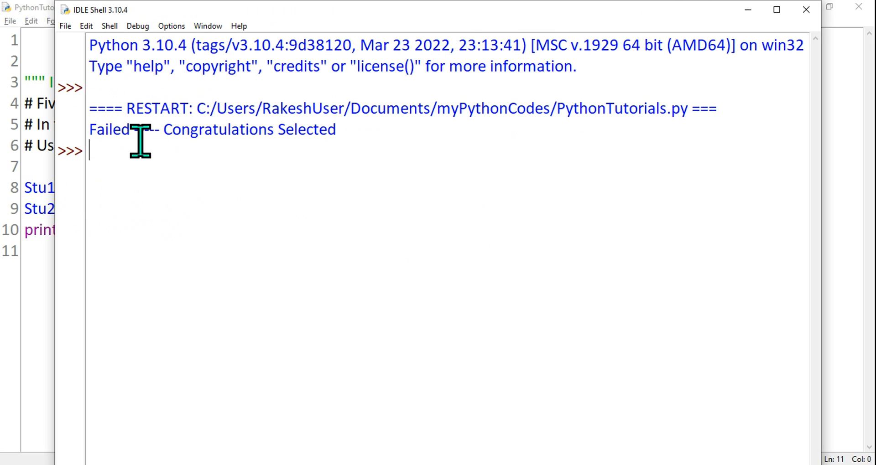
mouse_move(163, 135)
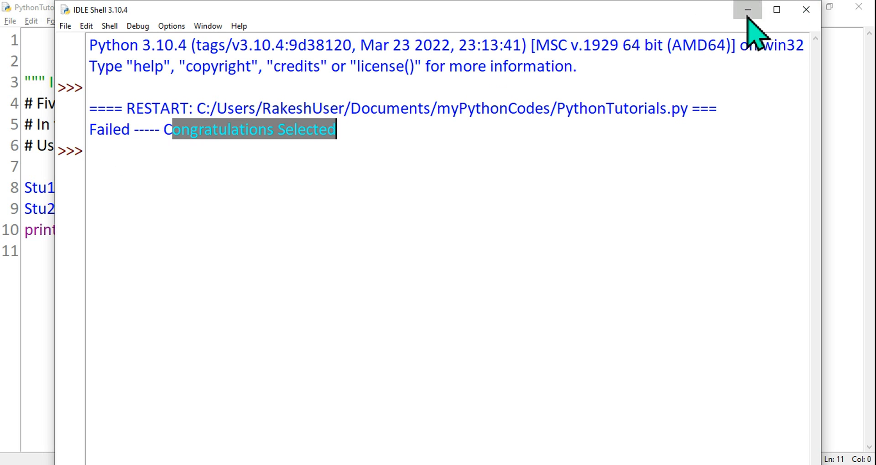
Replace the dashes with ; so the rerun prints Failed ; Congratulations Selected, then select ONE VALUE in the heading
left_click(746, 10)
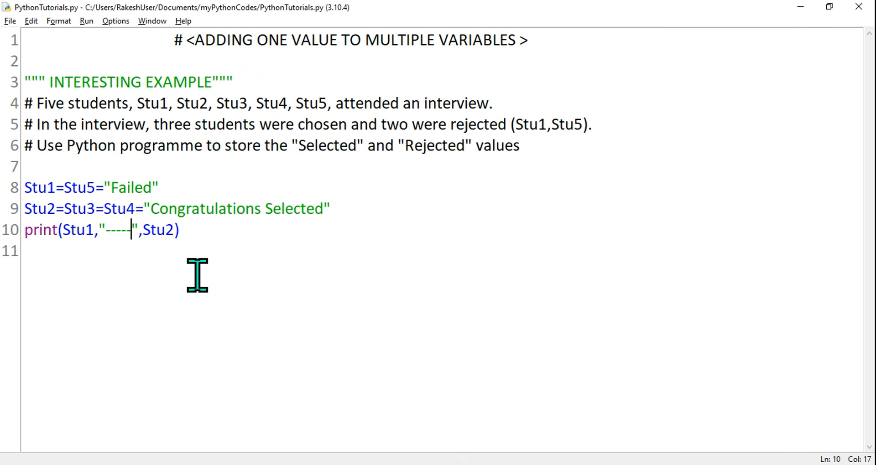
key("BackSpace")
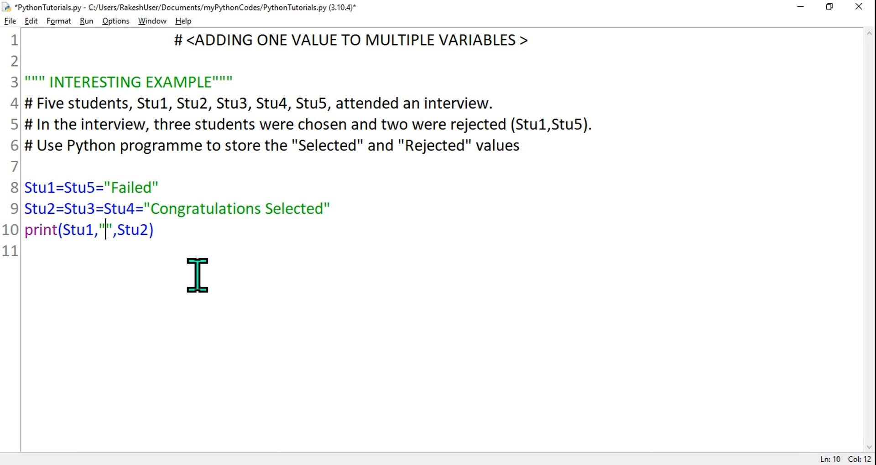
type(";")
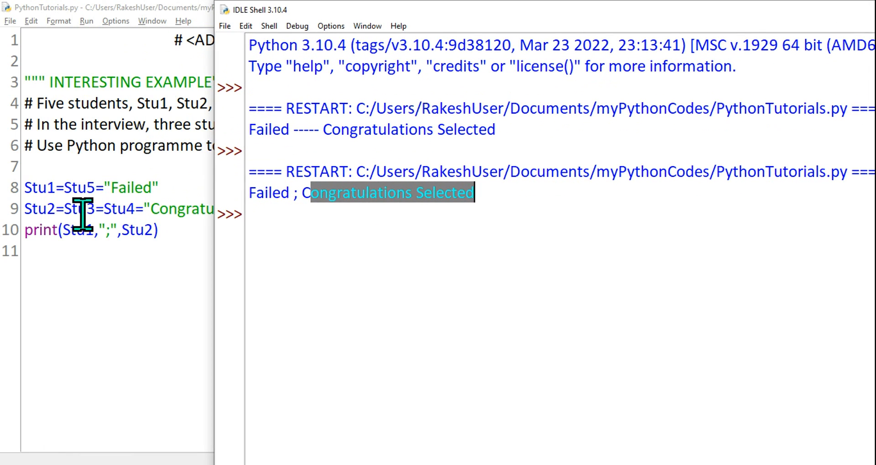
mouse_move(491, 201)
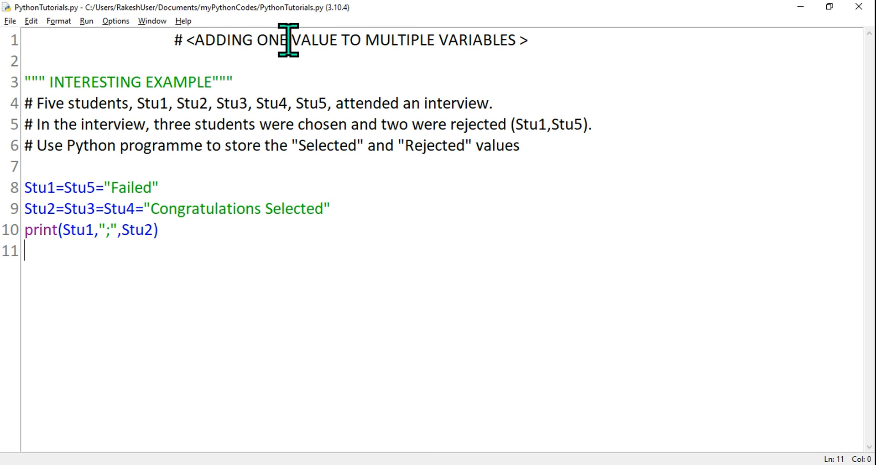
double_click(285, 39)
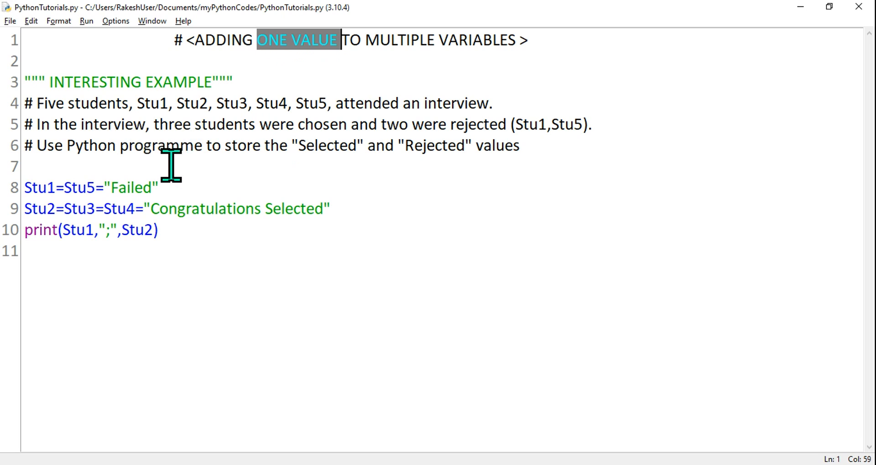